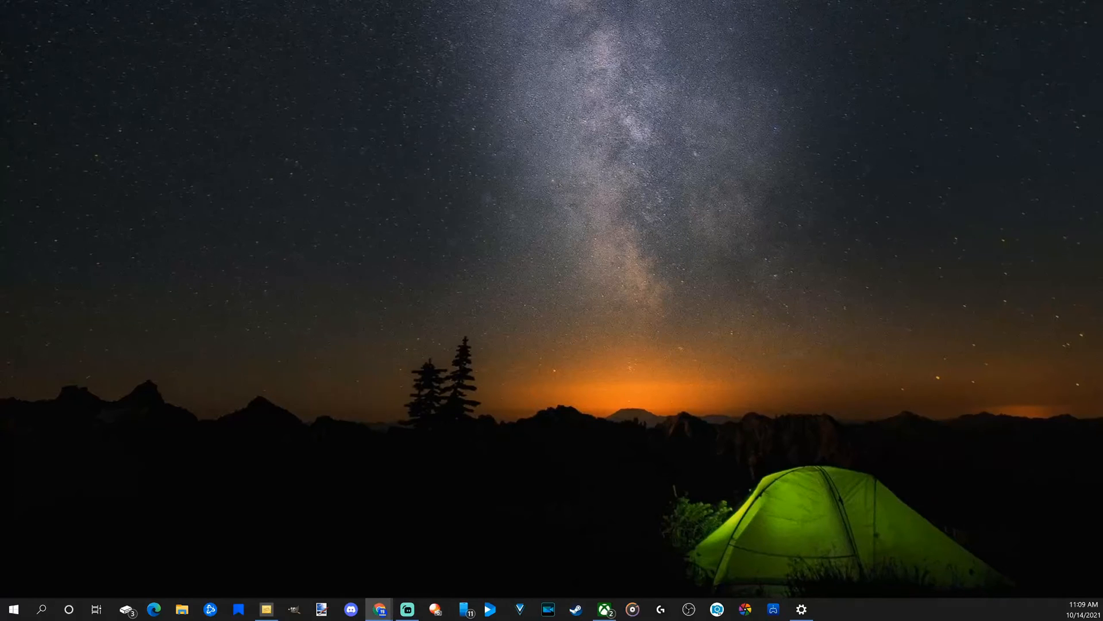
# - Launch Chrome maximized and run a Google search for "steam"
pyautogui.click(154, 608)
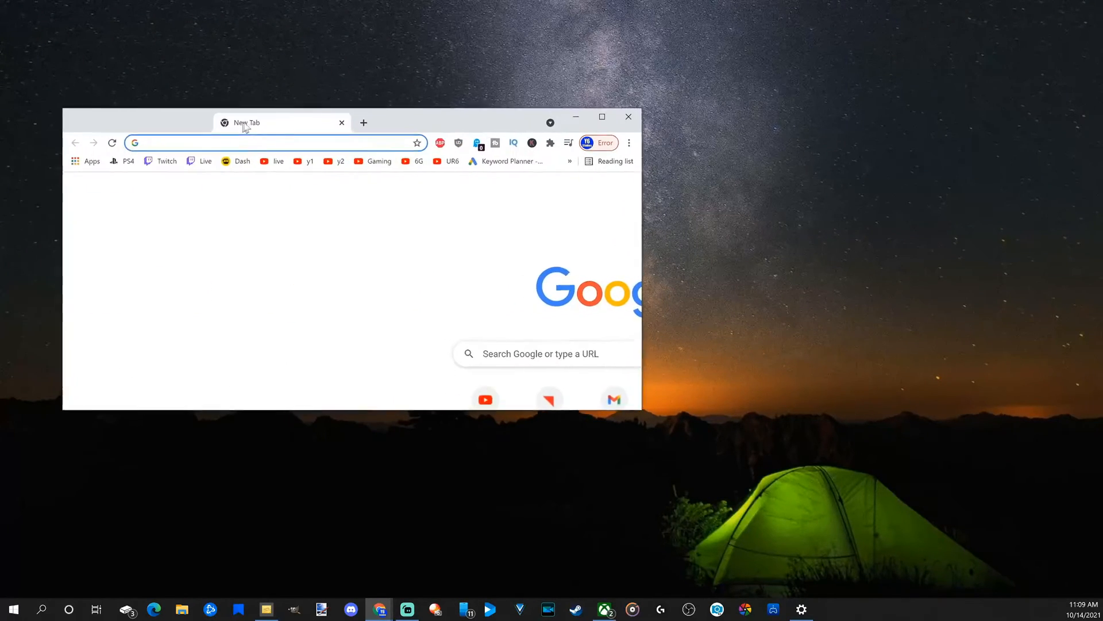
pyautogui.click(602, 116)
pyautogui.write('google.com')
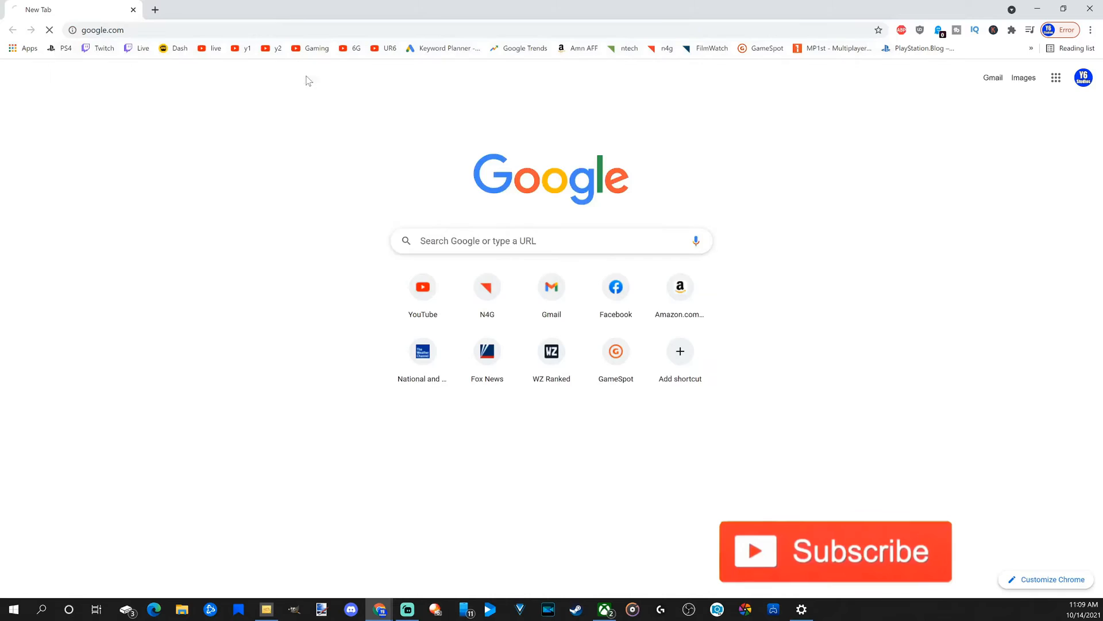
pyautogui.write('s')
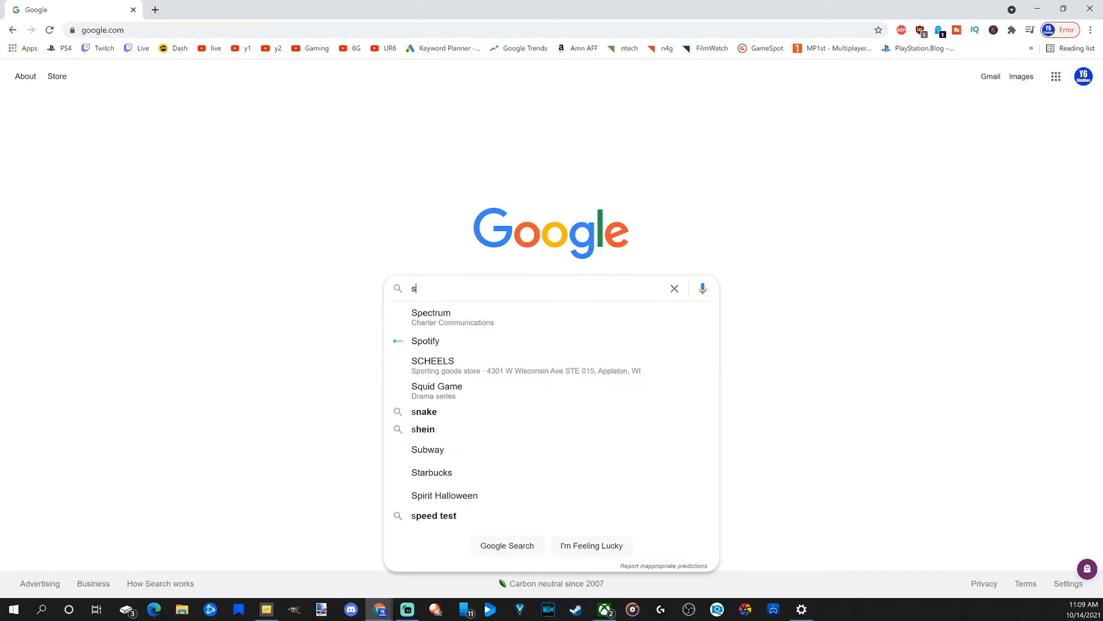
pyautogui.write('team')
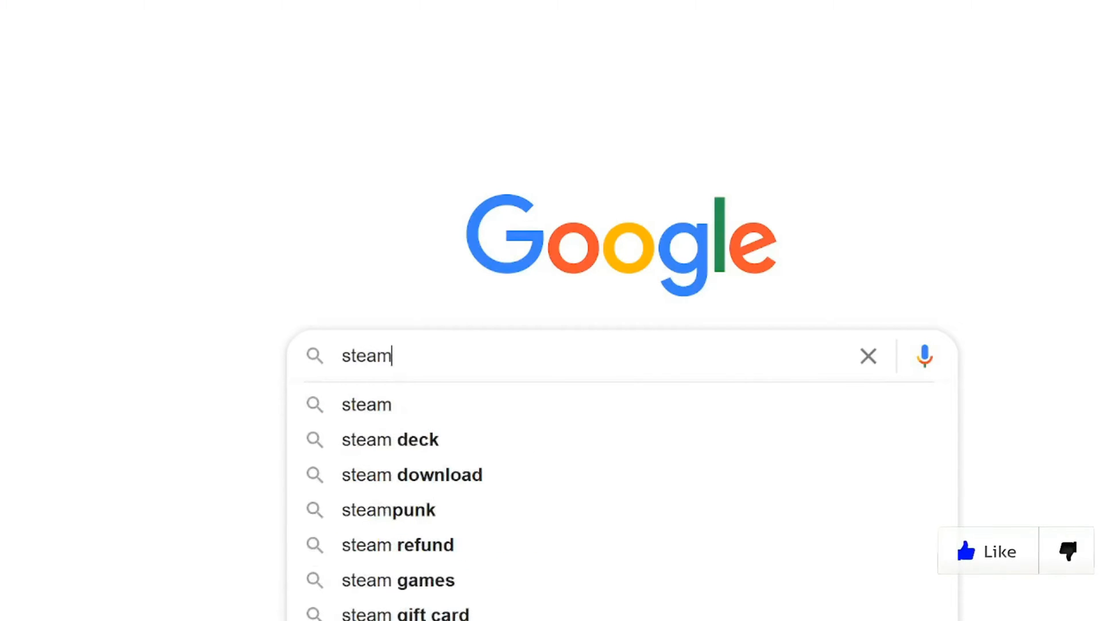
pyautogui.press('Return')
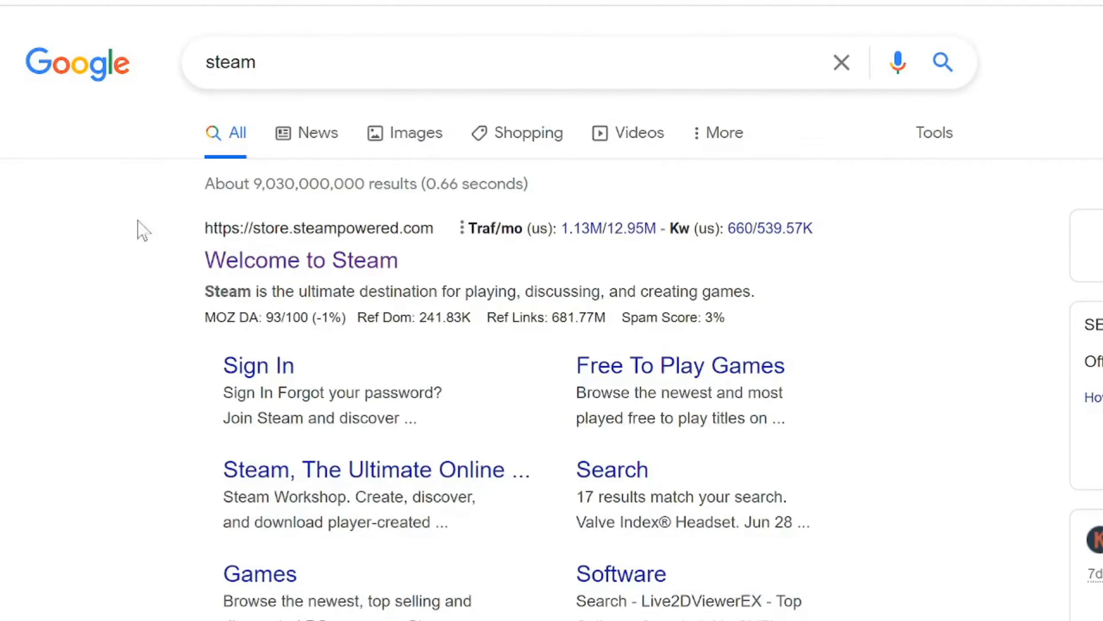
pyautogui.moveTo(294, 248)
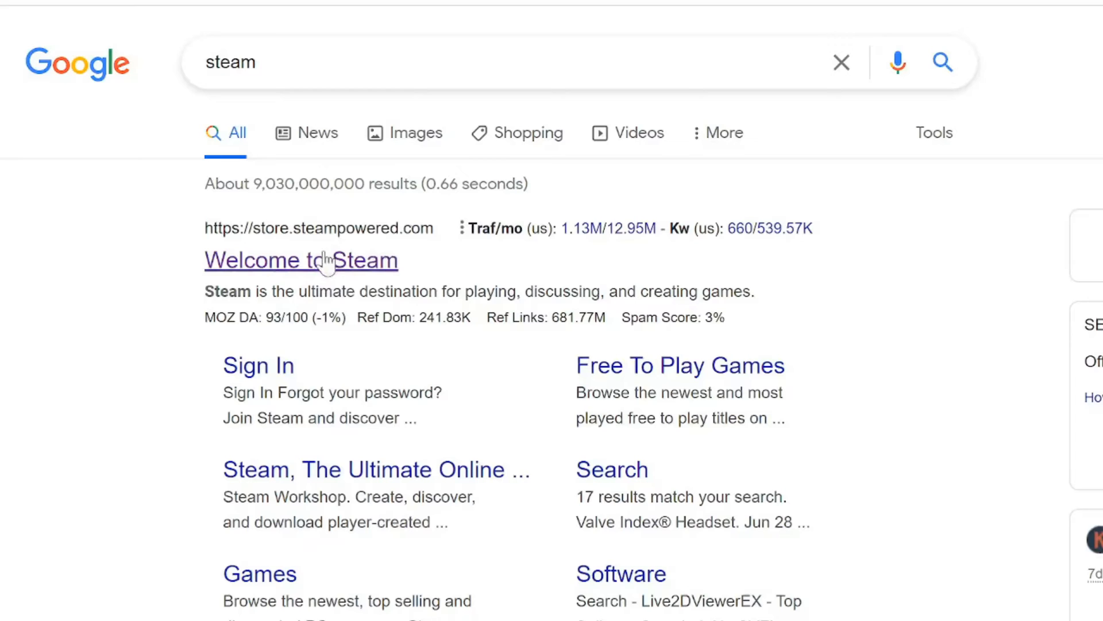
# - From the Welcome to Steam result, download SteamSetup.exe via INSTALL STEAM and run it
pyautogui.click(300, 259)
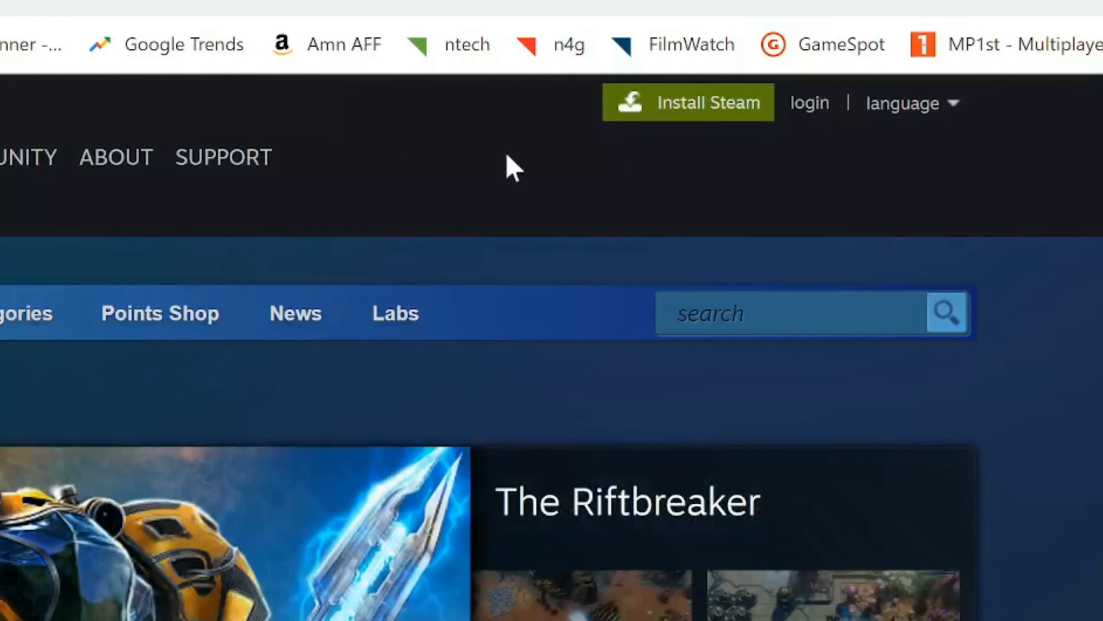
pyautogui.moveTo(717, 119)
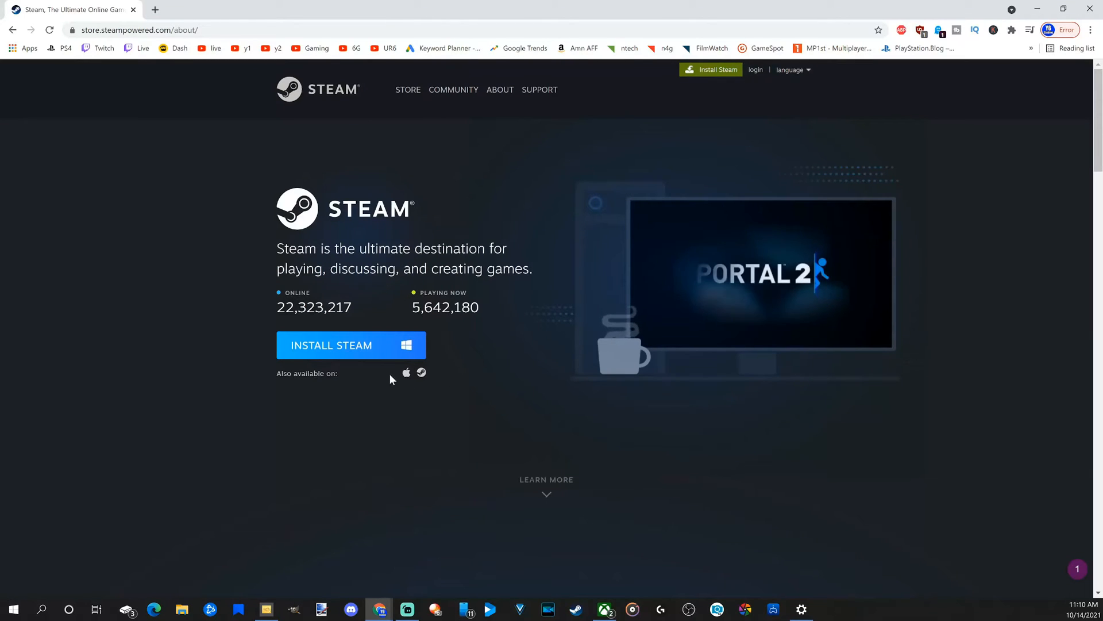
pyautogui.moveTo(406, 373)
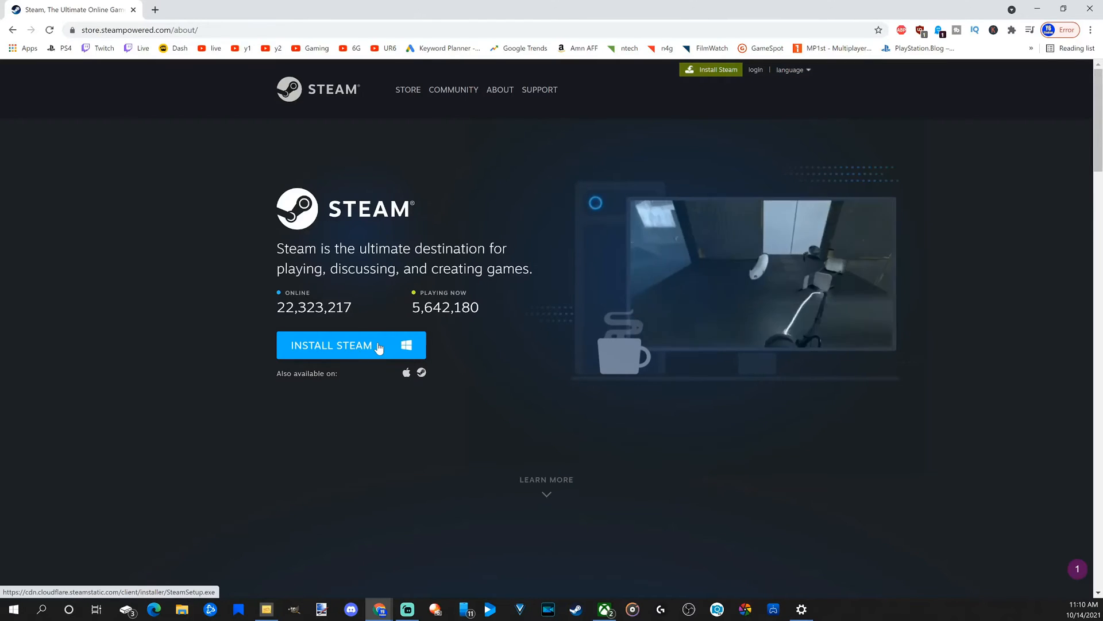
pyautogui.click(331, 345)
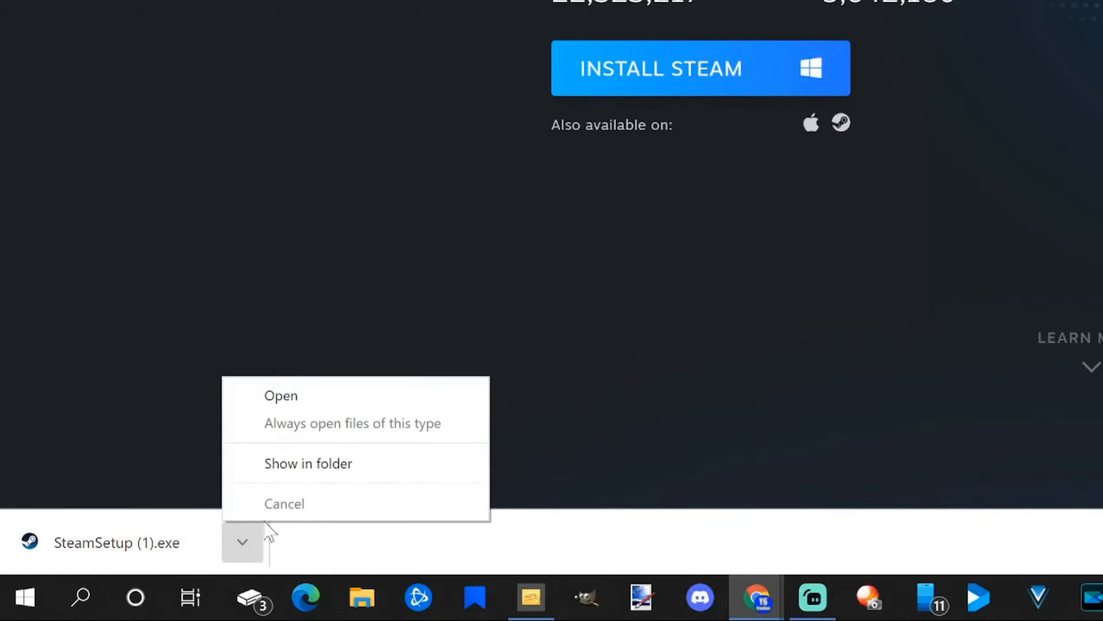
pyautogui.click(279, 396)
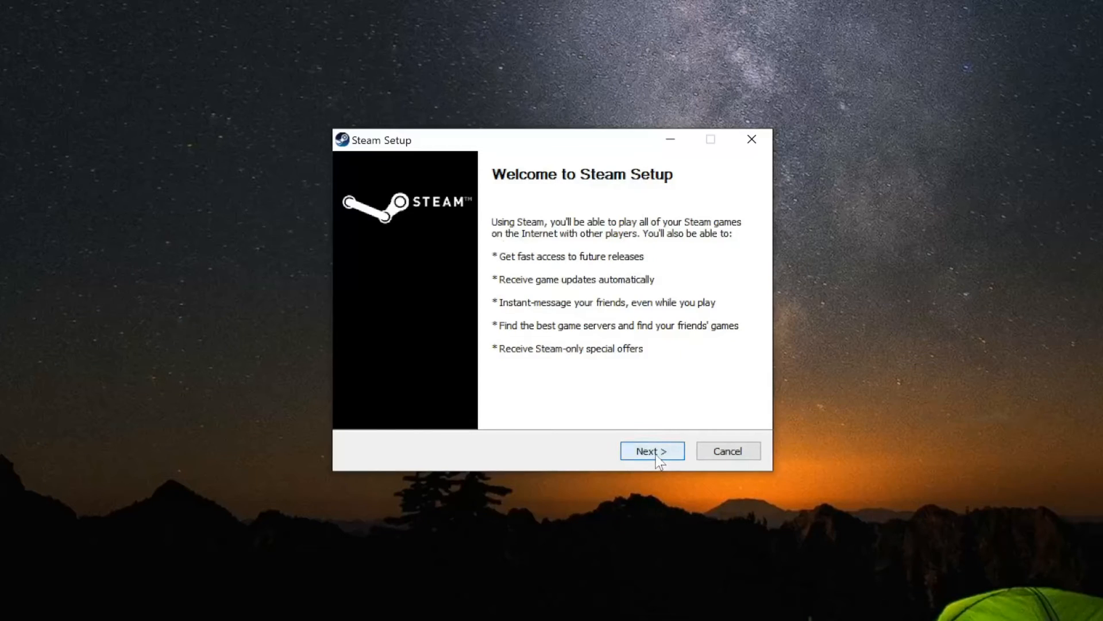
# - Install Steam with English language into the default C:\Program Files (x86)\Steam\ folder
pyautogui.click(651, 450)
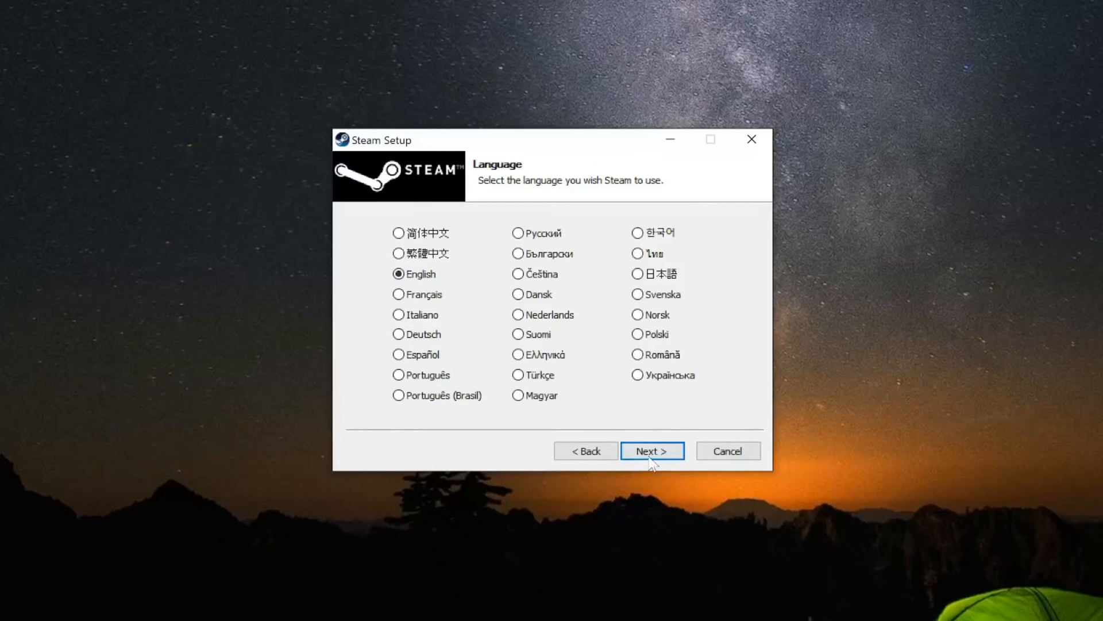
pyautogui.click(651, 450)
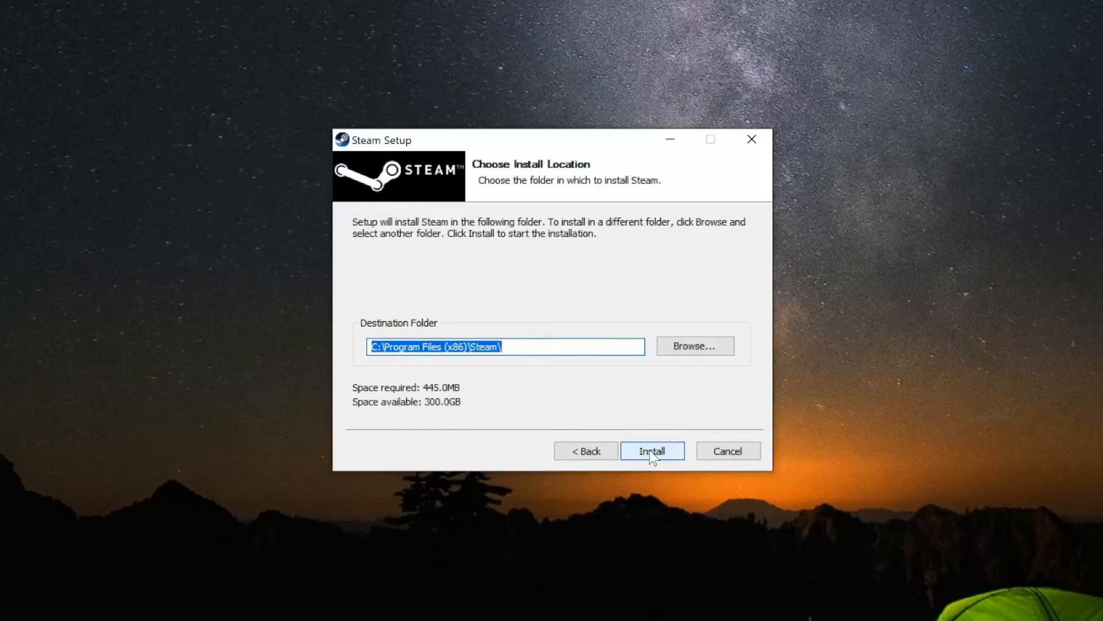
pyautogui.moveTo(730, 355)
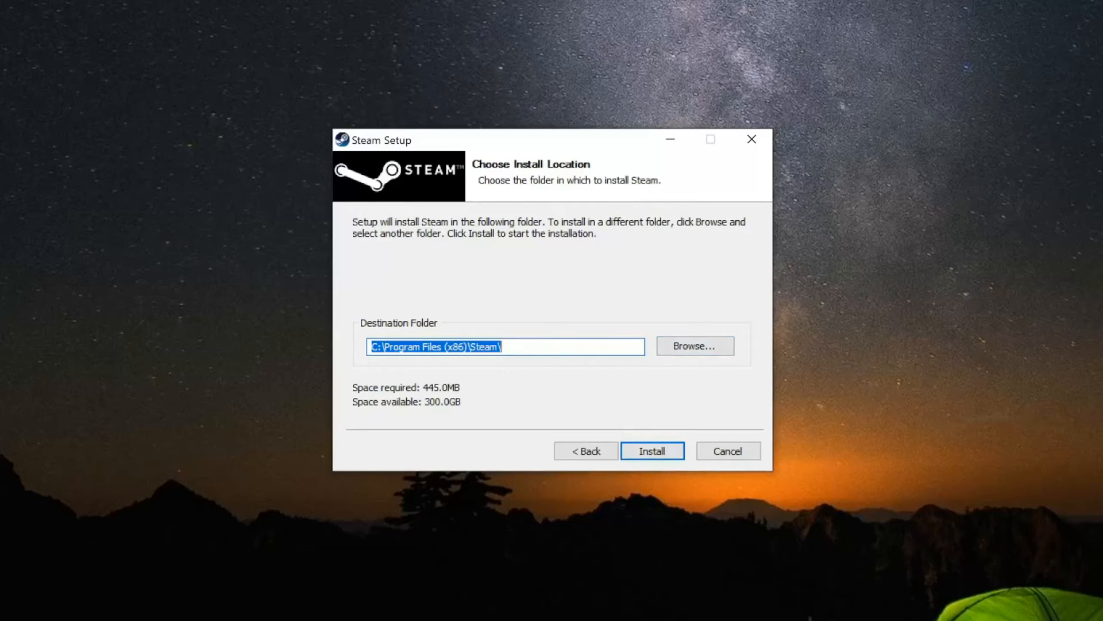
pyautogui.moveTo(573, 396)
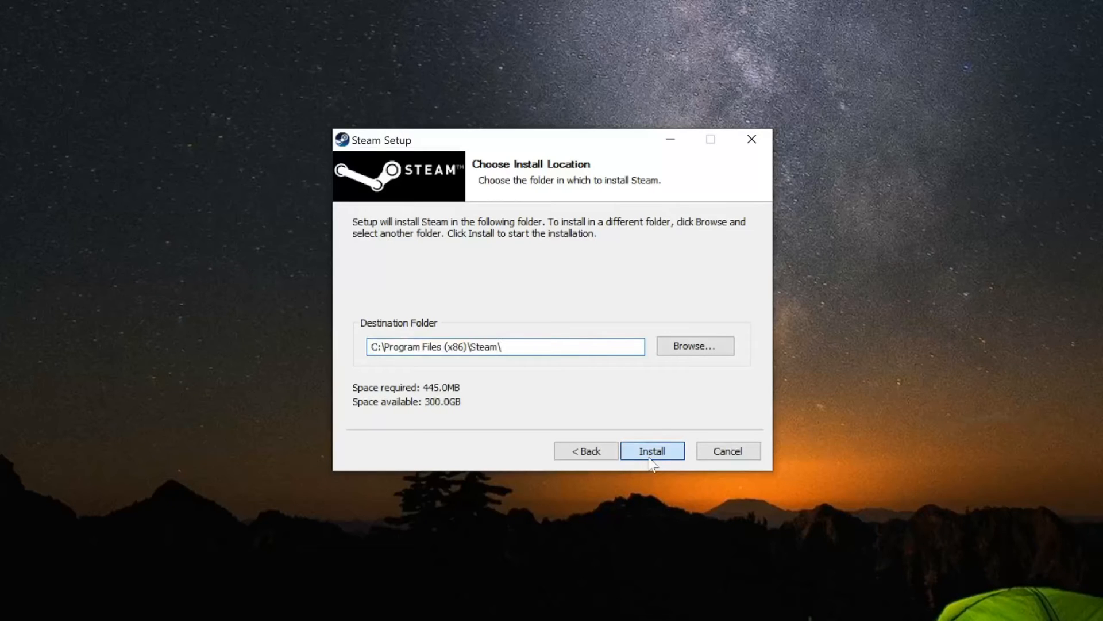
pyautogui.click(651, 450)
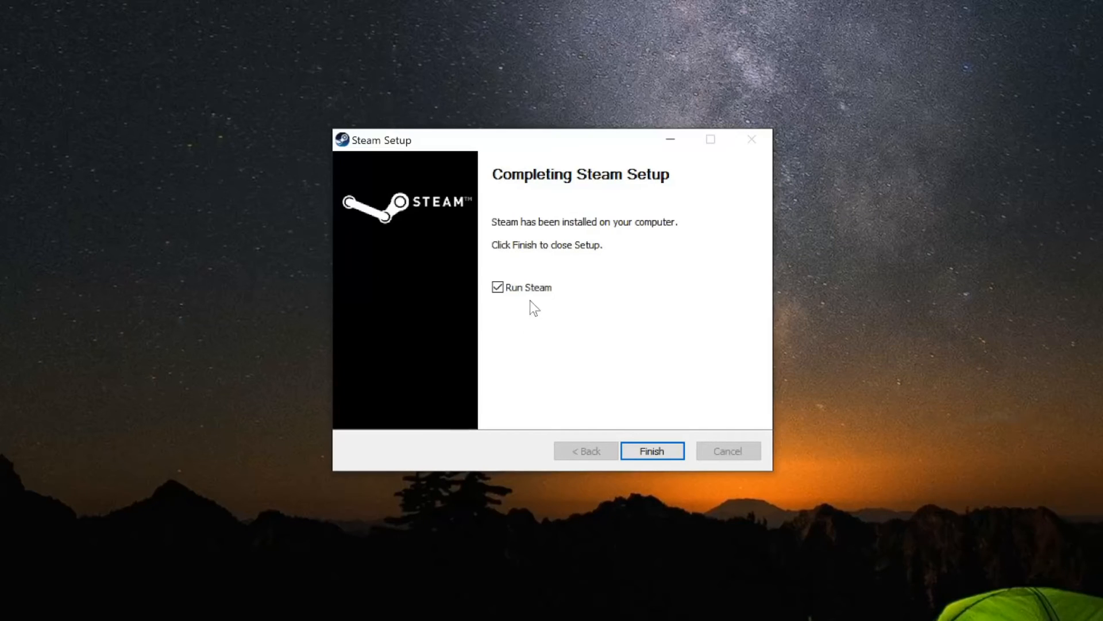
pyautogui.moveTo(489, 299)
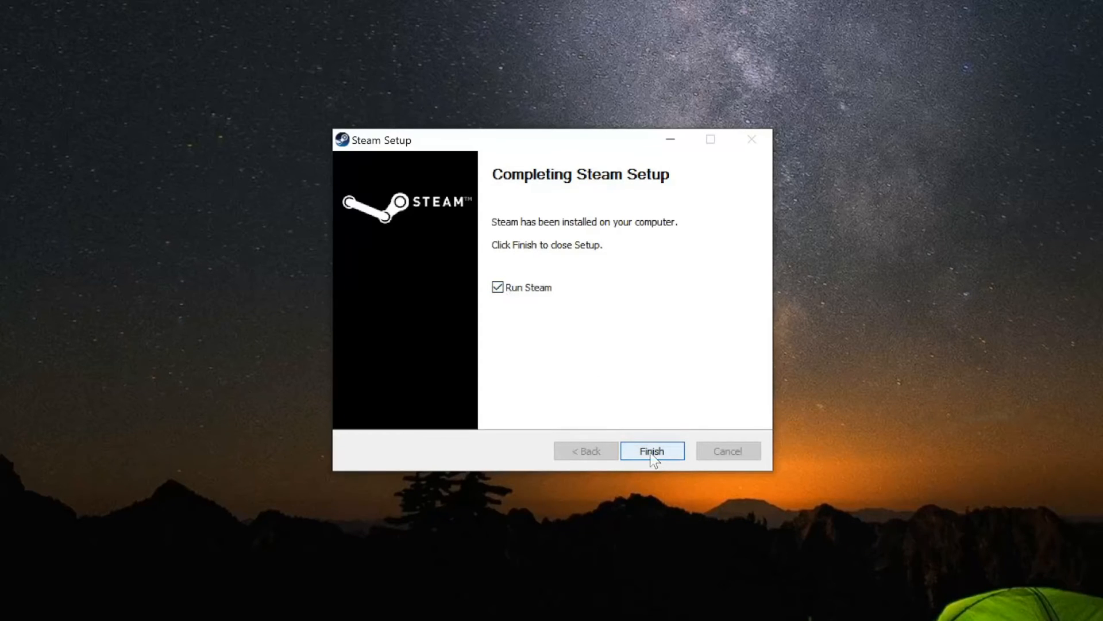
# - Finish setup to launch Steam and begin entering credentials in the login window
pyautogui.click(651, 451)
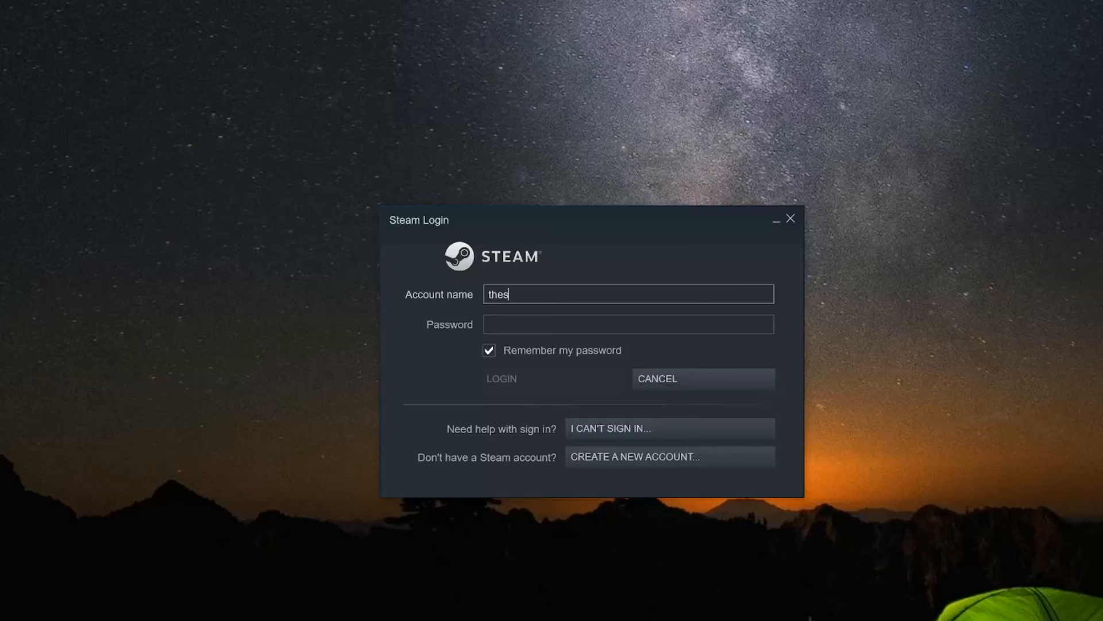
pyautogui.moveTo(473, 336)
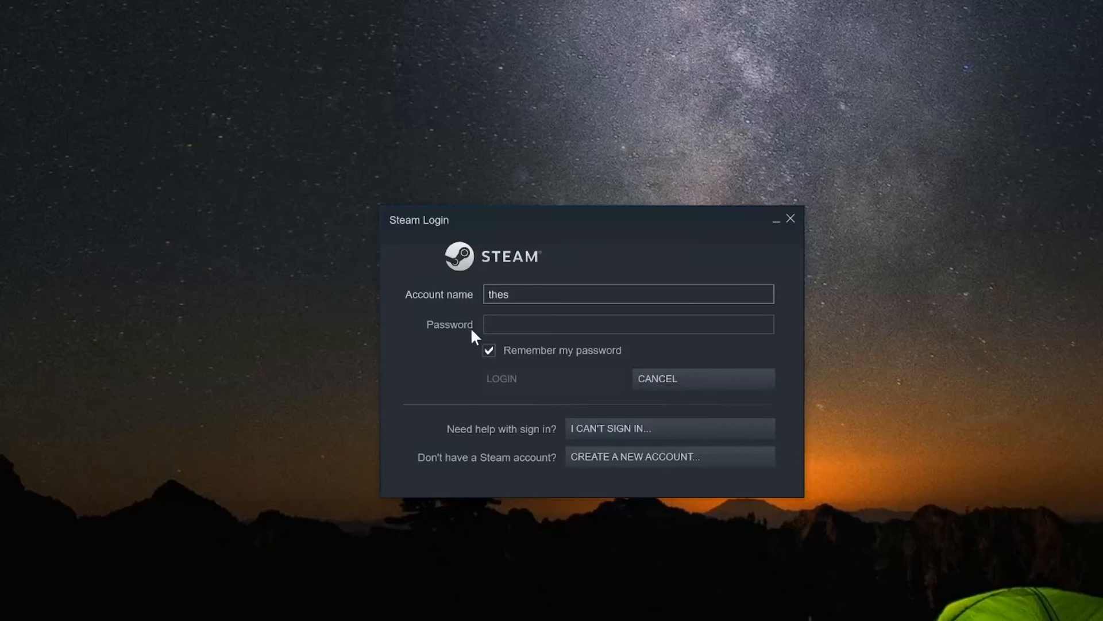
pyautogui.click(627, 294)
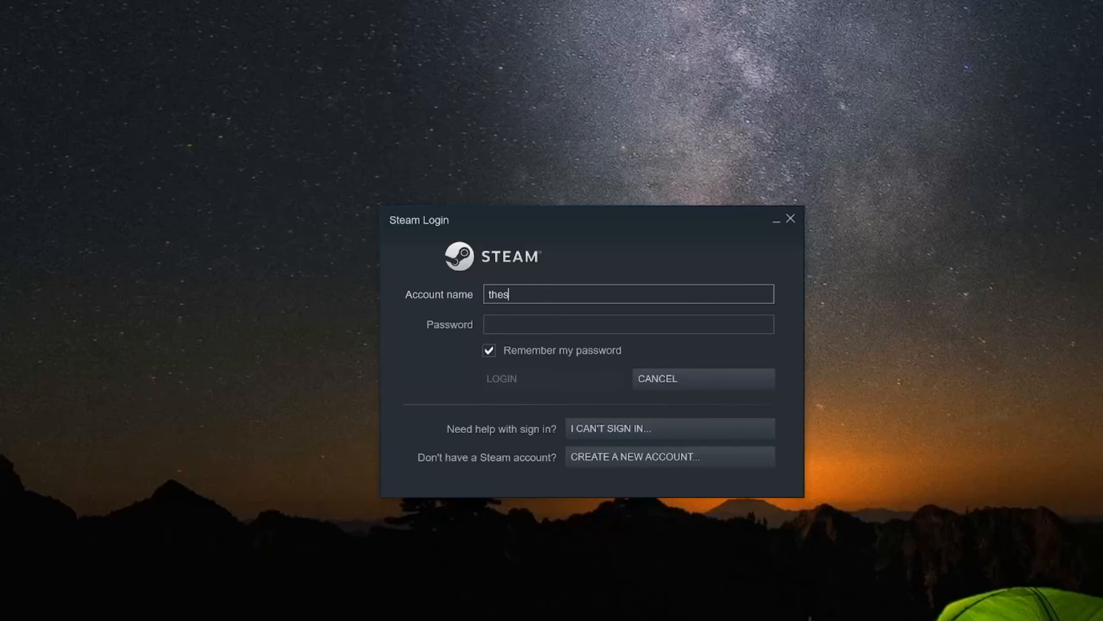
pyautogui.moveTo(416, 353)
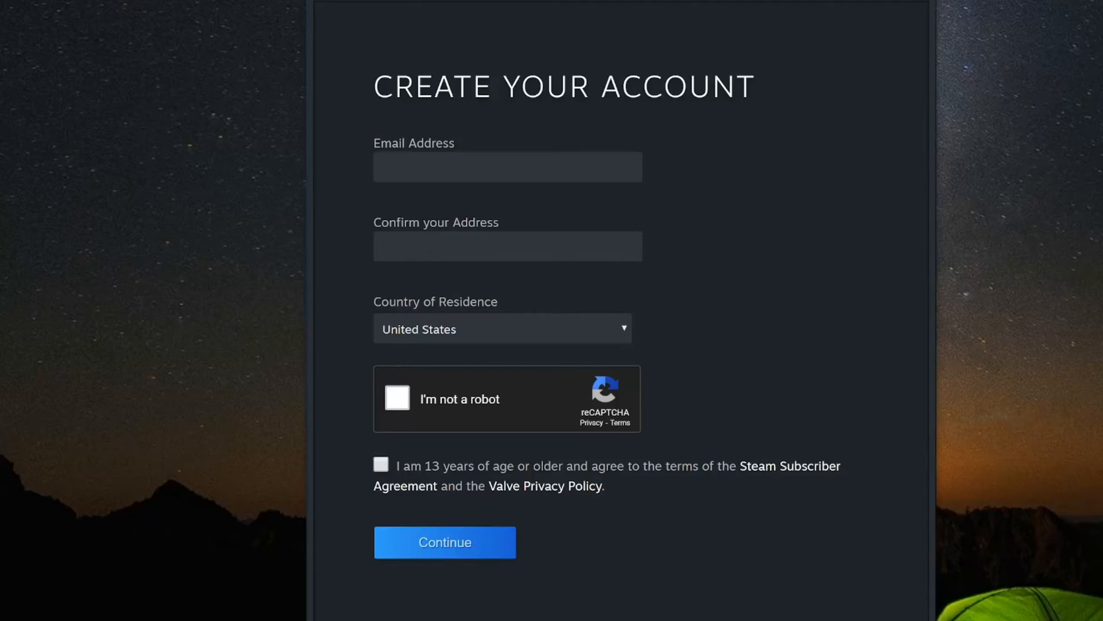
pyautogui.moveTo(857, 6)
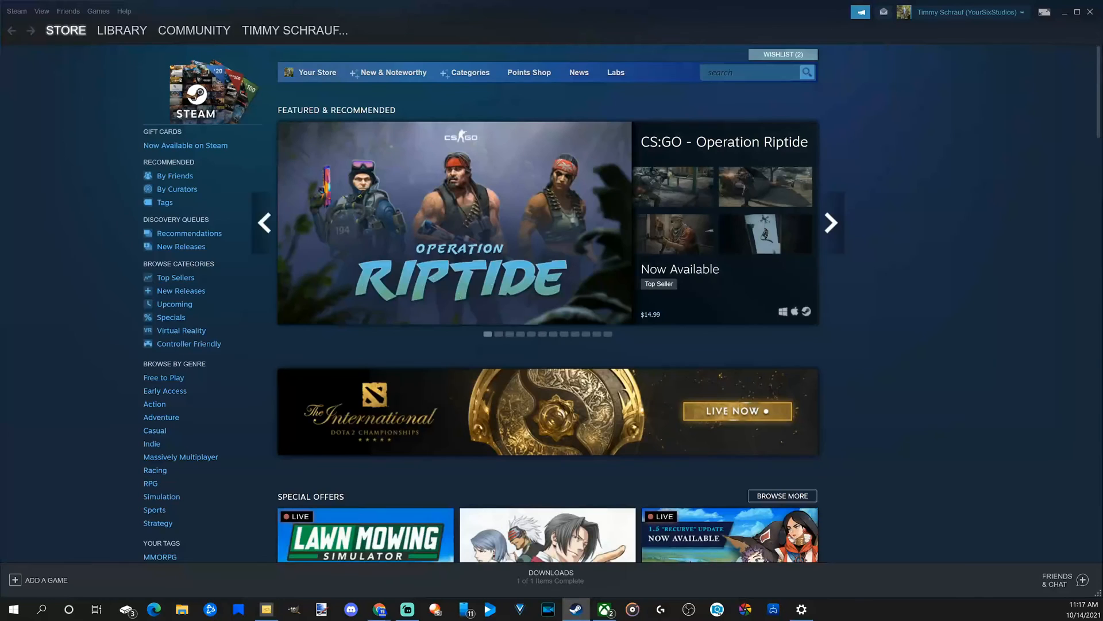
# - Browse the Free to Play genre page on the Store, then switch to the game Library
pyautogui.click(391, 72)
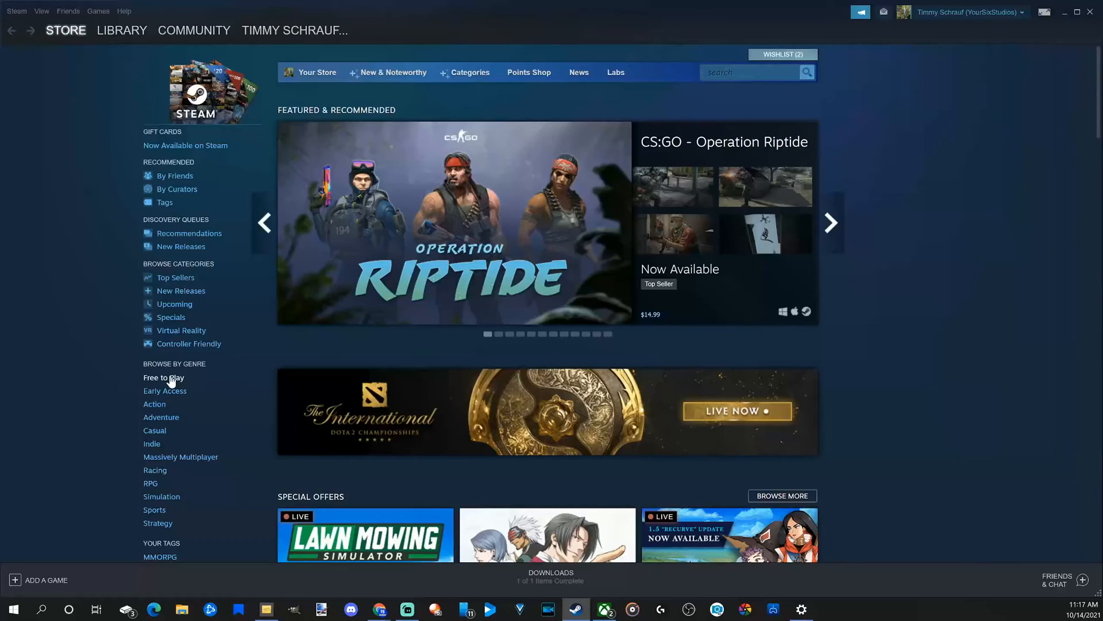
pyautogui.click(162, 377)
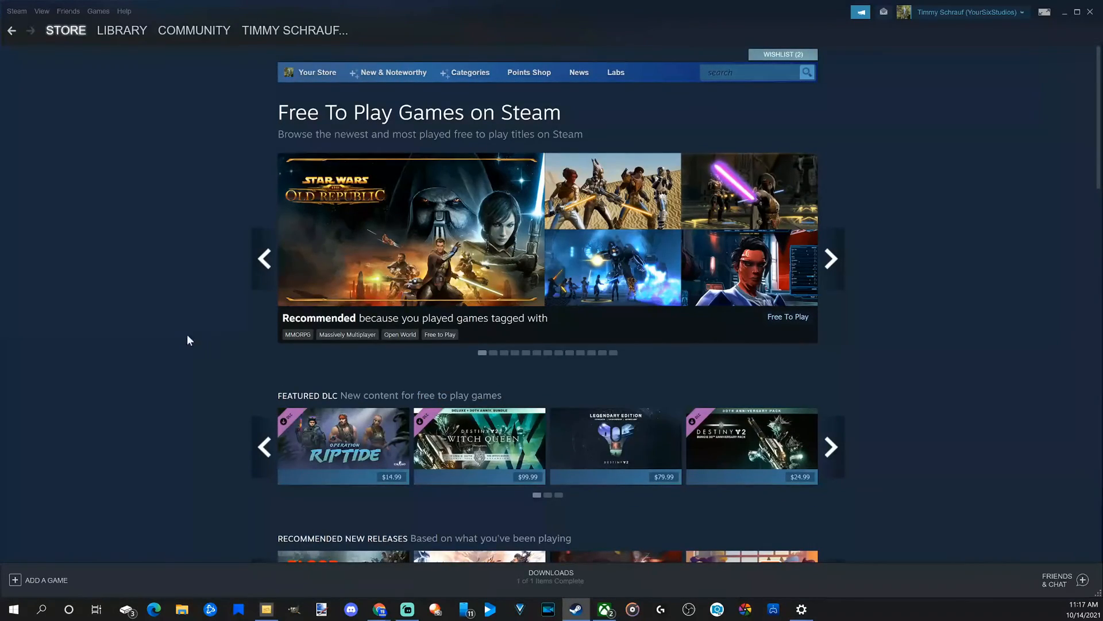
pyautogui.scroll(-3)
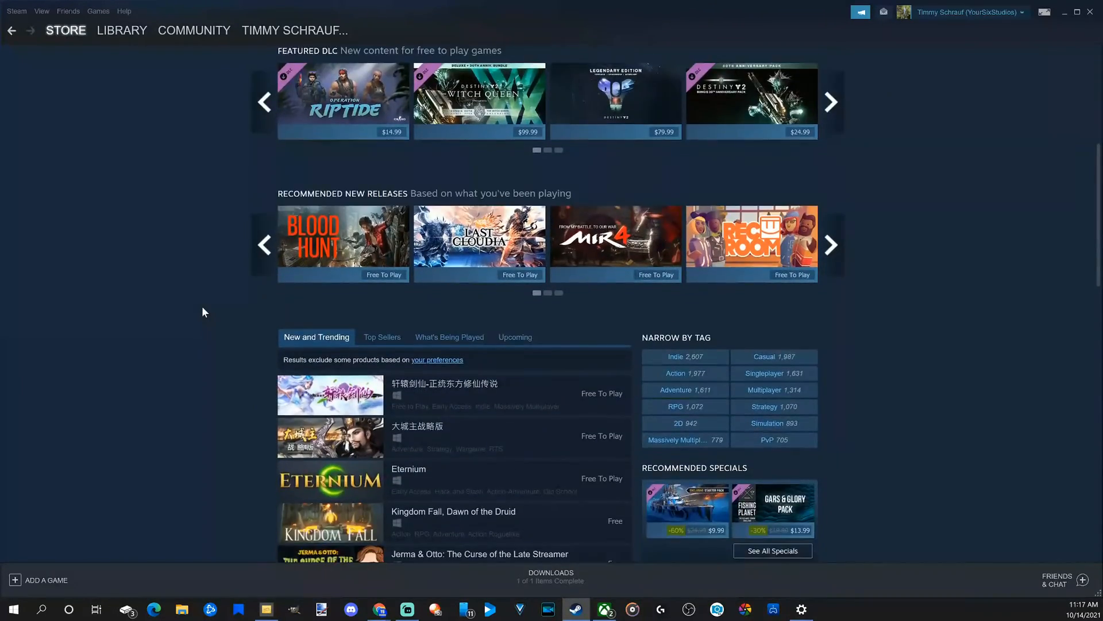
pyautogui.scroll(3)
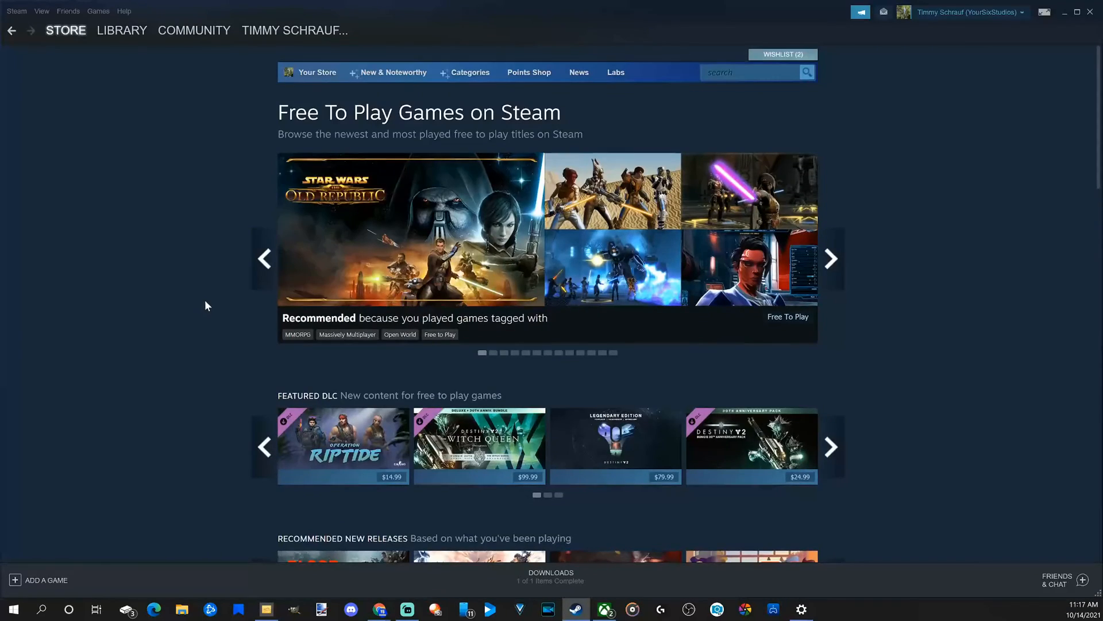
pyautogui.click(121, 30)
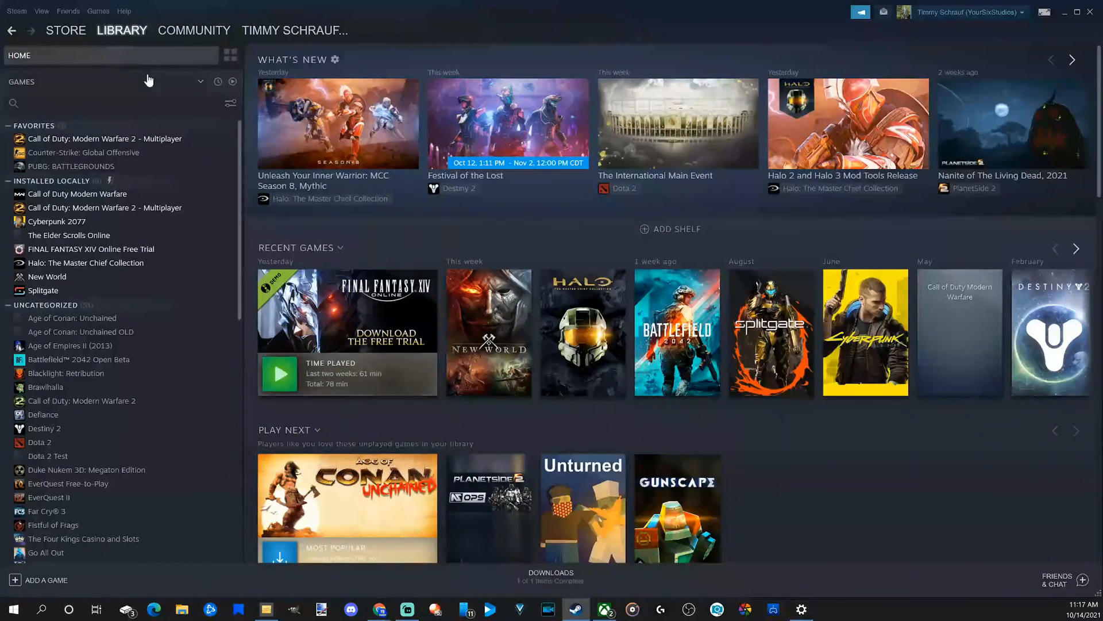
pyautogui.moveTo(78, 194)
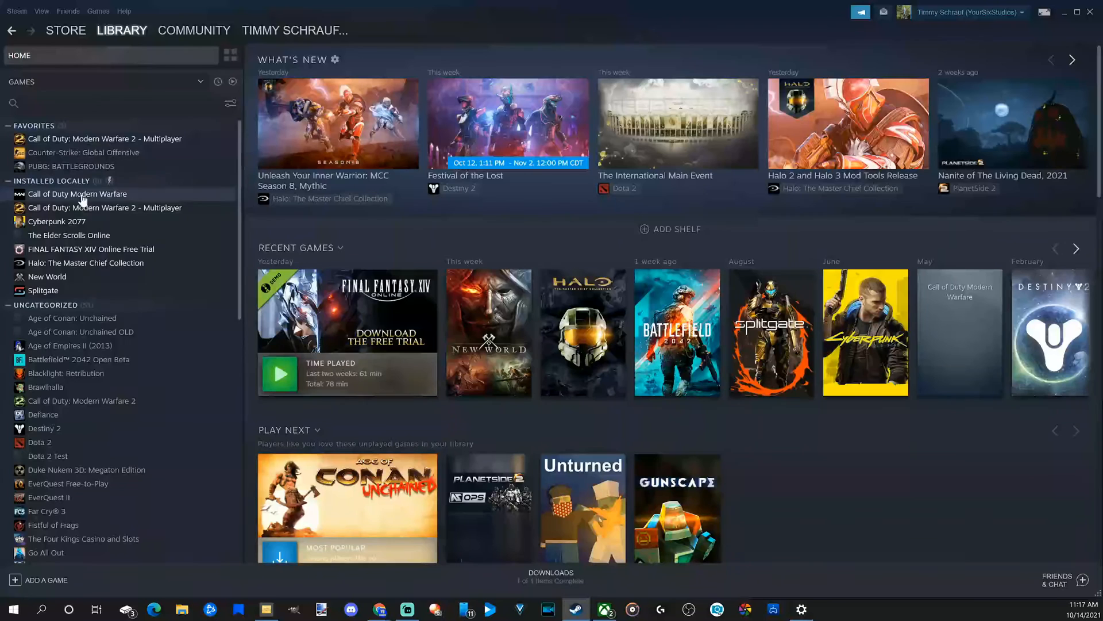
pyautogui.moveTo(126, 133)
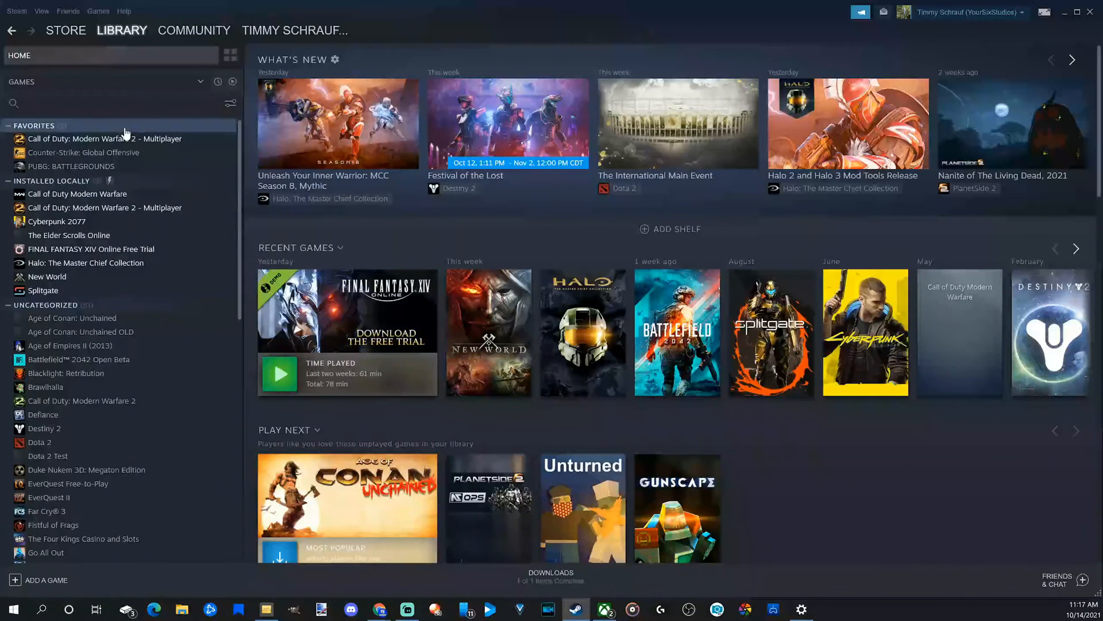
# - Browse the Community Activity hub's Broadcasts and Screenshots feeds and return to the top
pyautogui.click(194, 29)
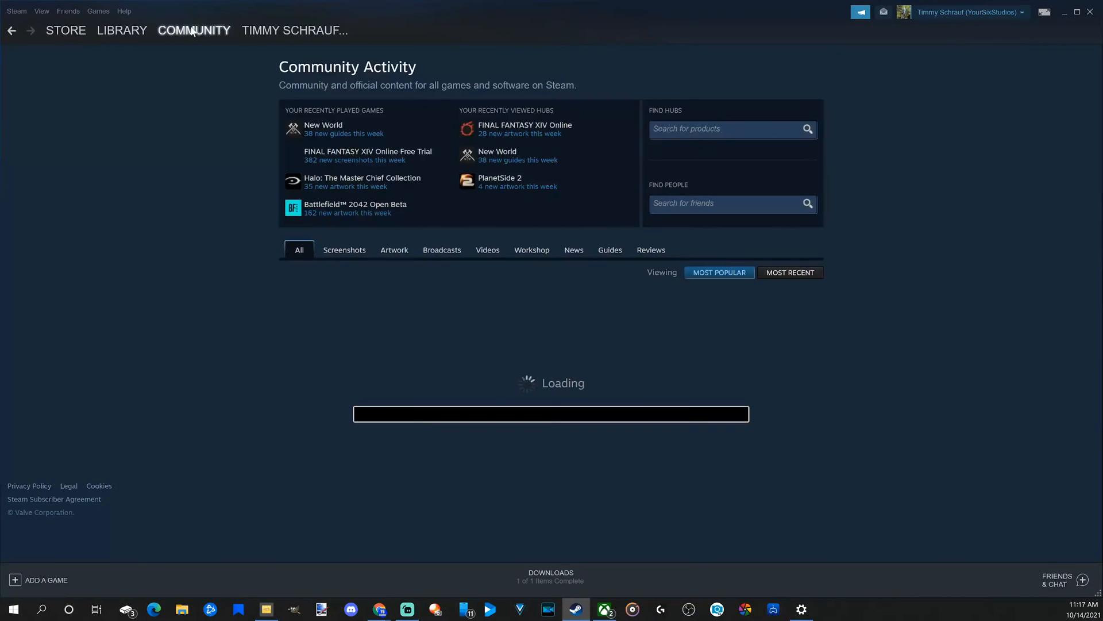
pyautogui.click(194, 30)
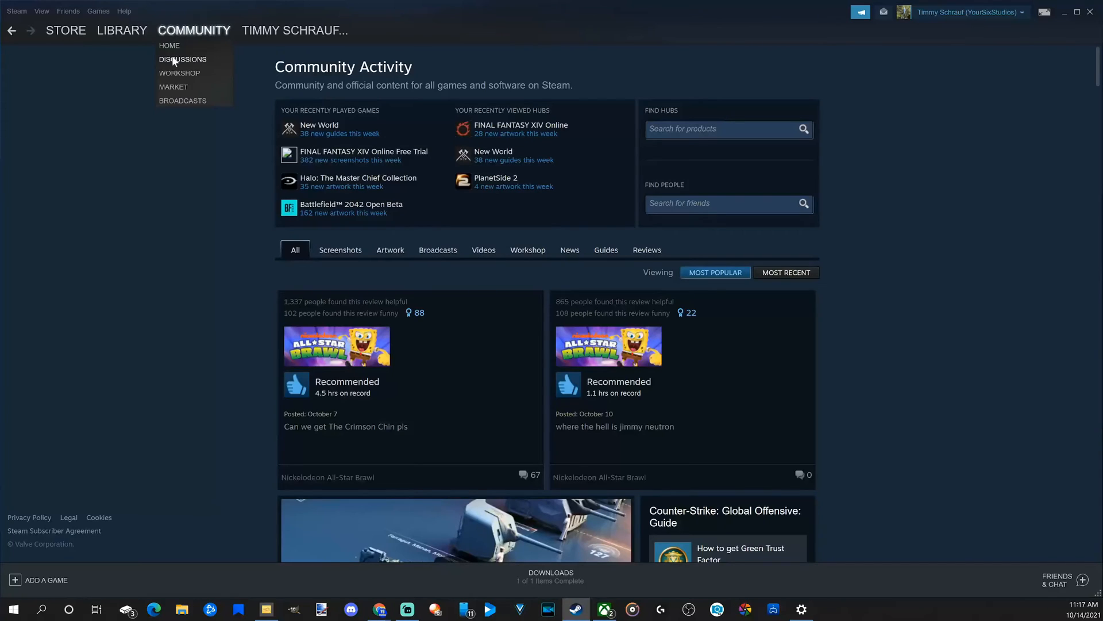
pyautogui.moveTo(189, 87)
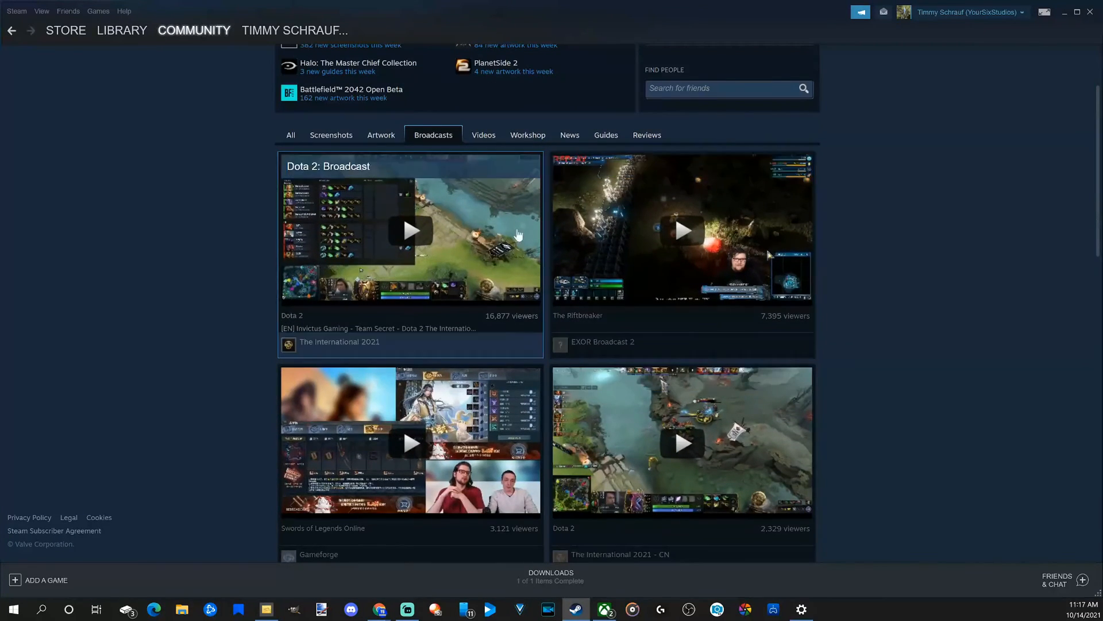
pyautogui.scroll(-3)
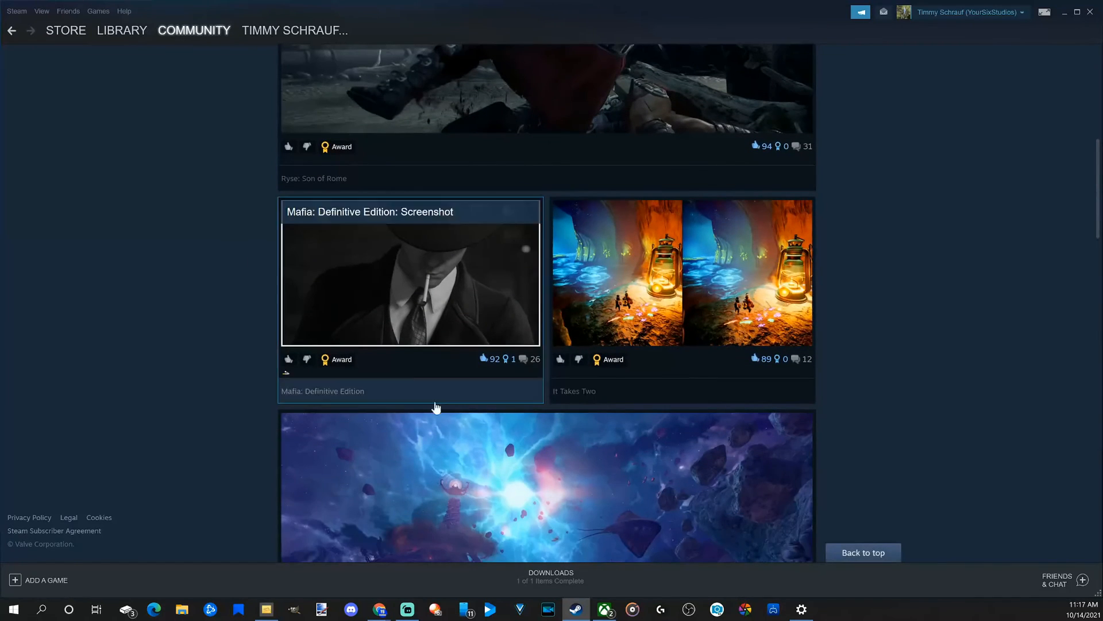
pyautogui.click(194, 29)
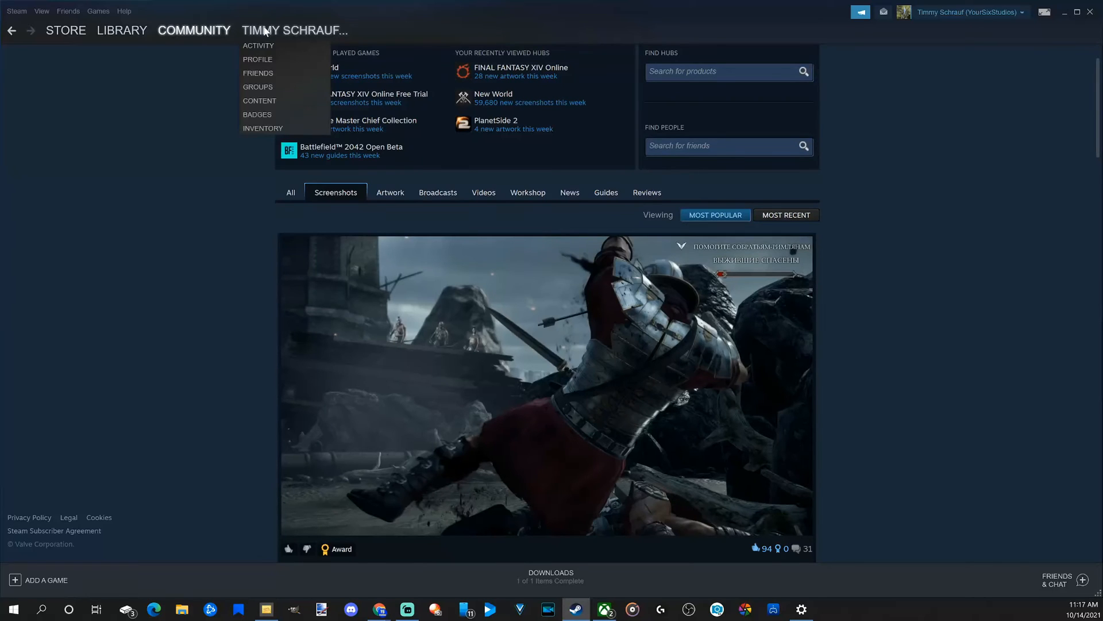
# - View the friends Activity feed and own screenshots gallery, then go to Add a Friend
pyautogui.click(258, 45)
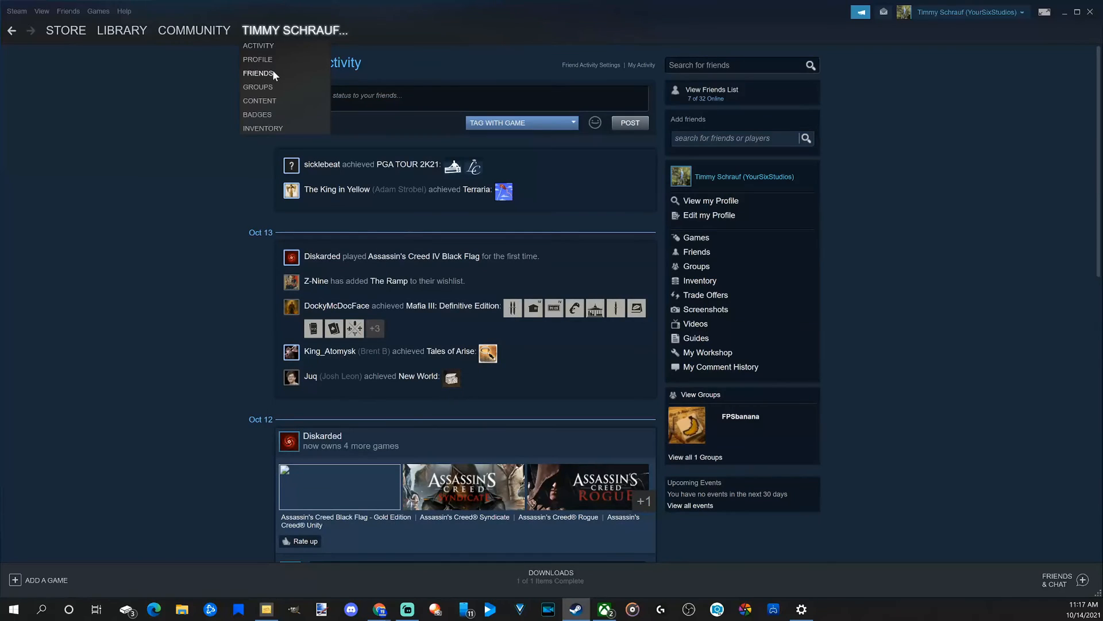
pyautogui.moveTo(270, 134)
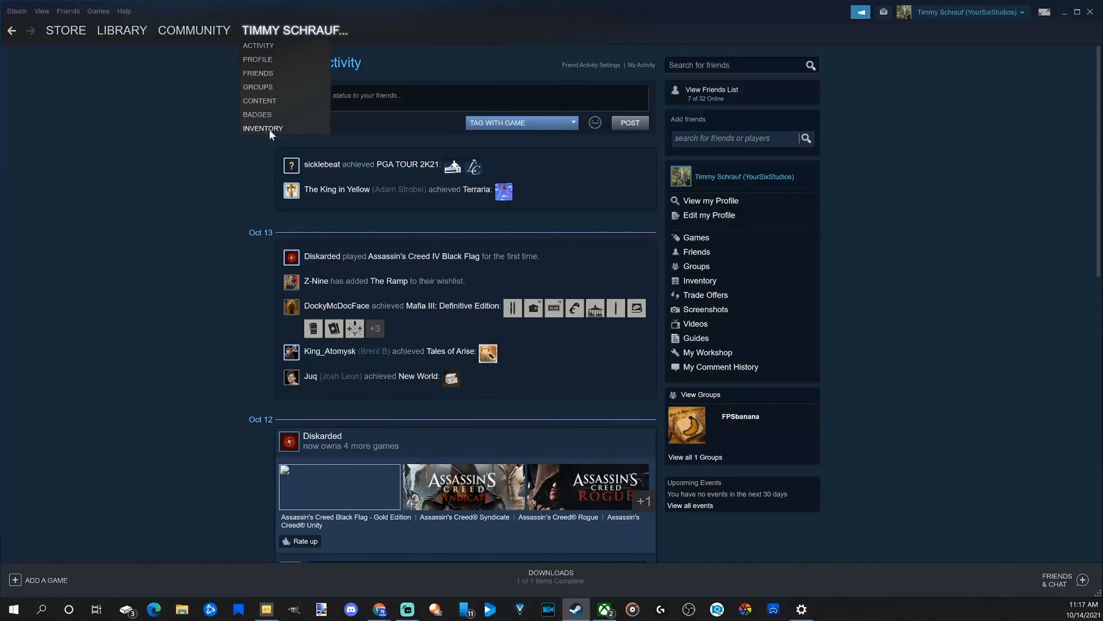
pyautogui.click(705, 309)
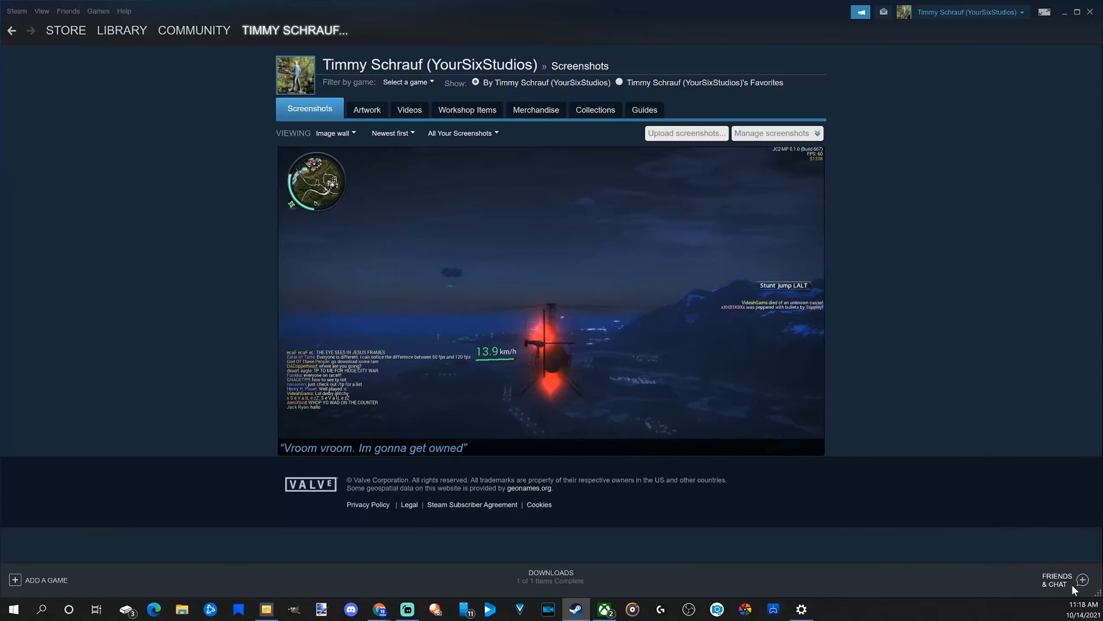
pyautogui.click(1055, 580)
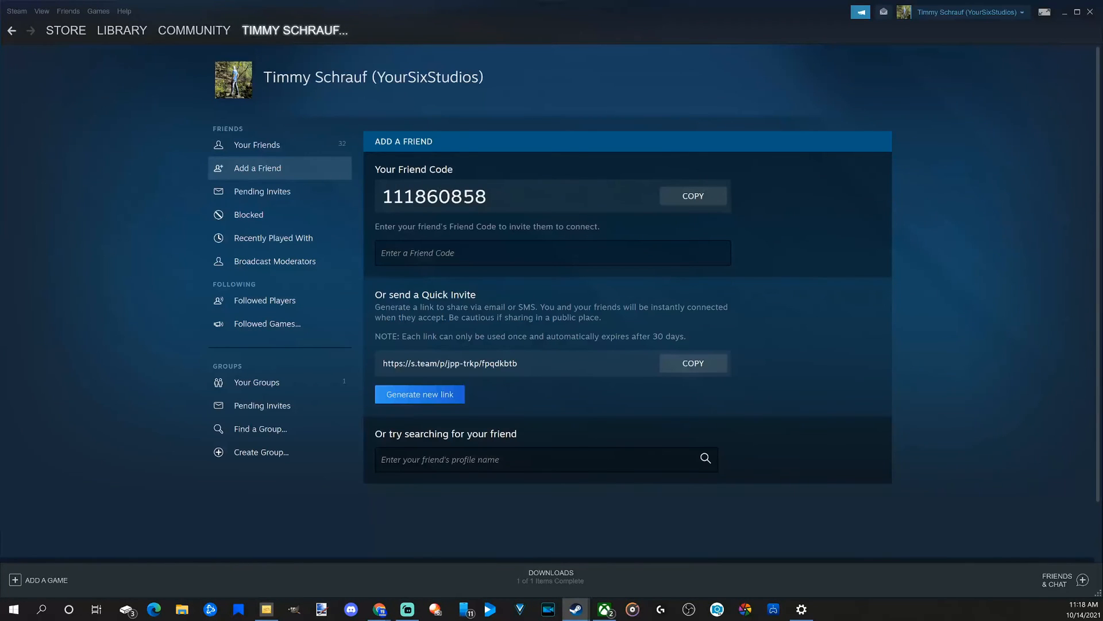
# - Select the friend code on Add a Friend, then return to the Free To Play store page
pyautogui.doubleClick(434, 197)
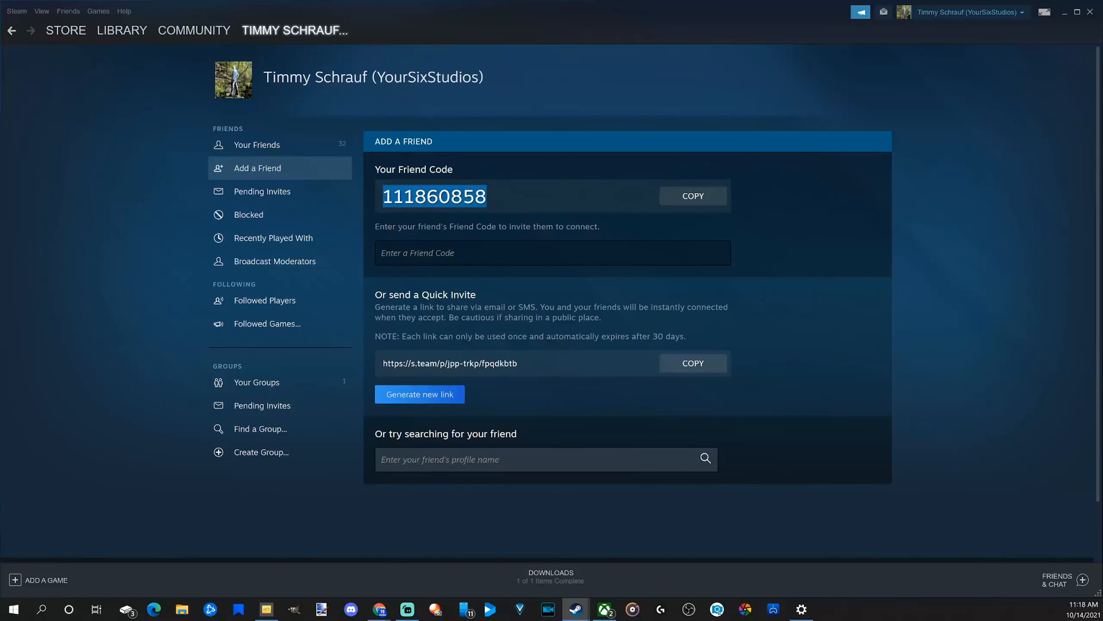
pyautogui.click(65, 29)
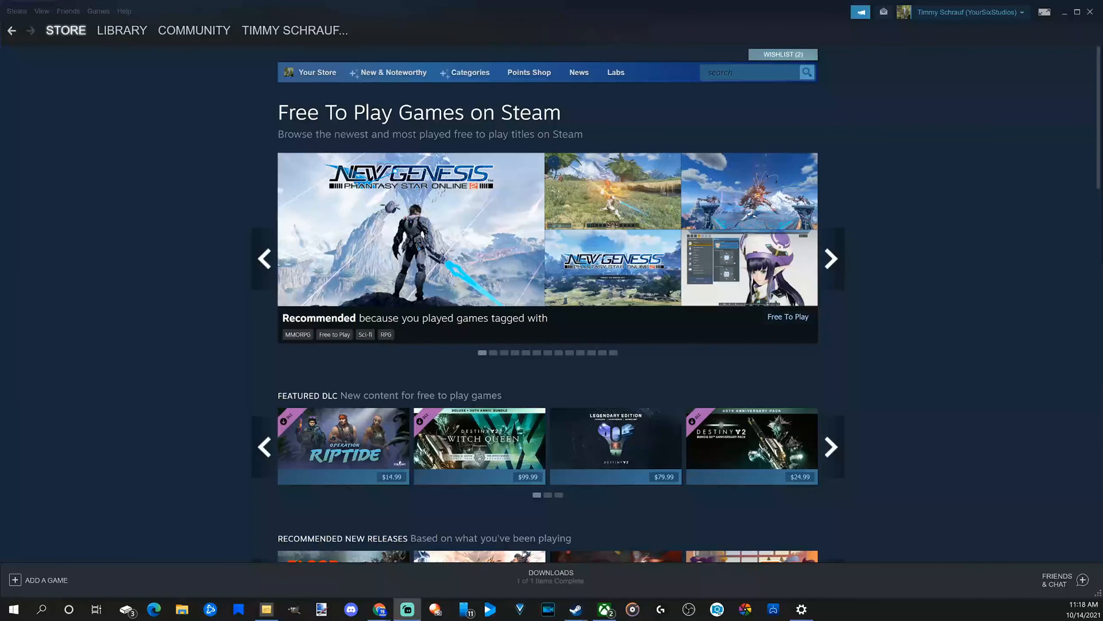
pyautogui.click(830, 258)
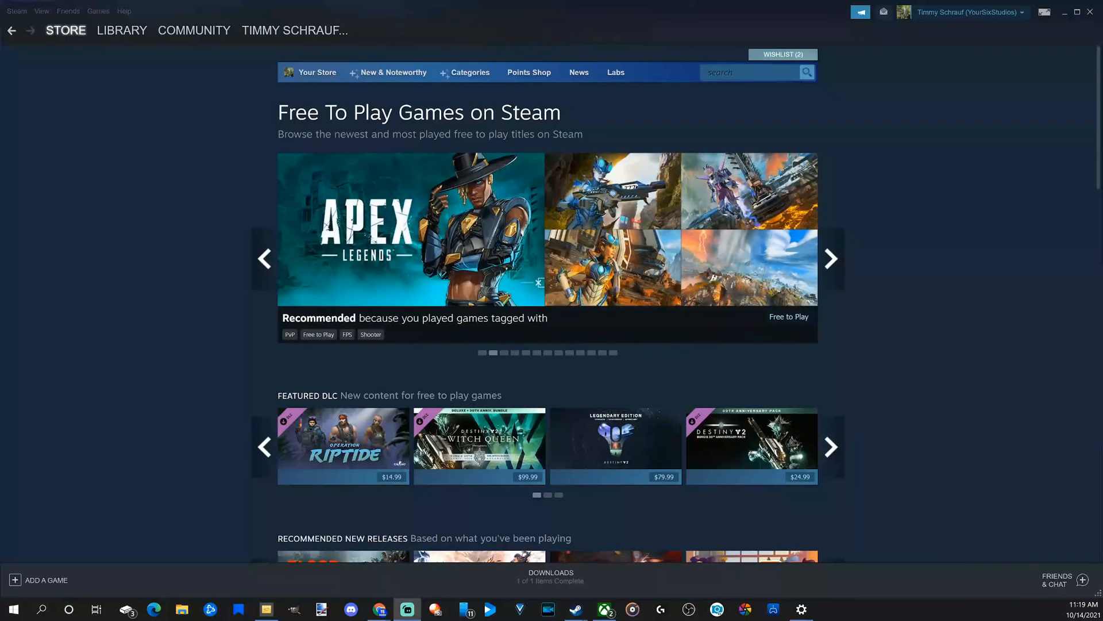